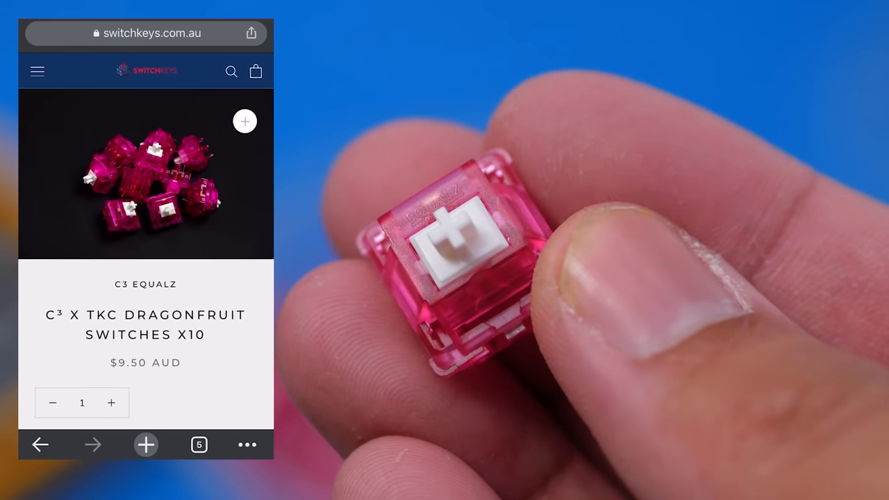
scroll(down, 3)
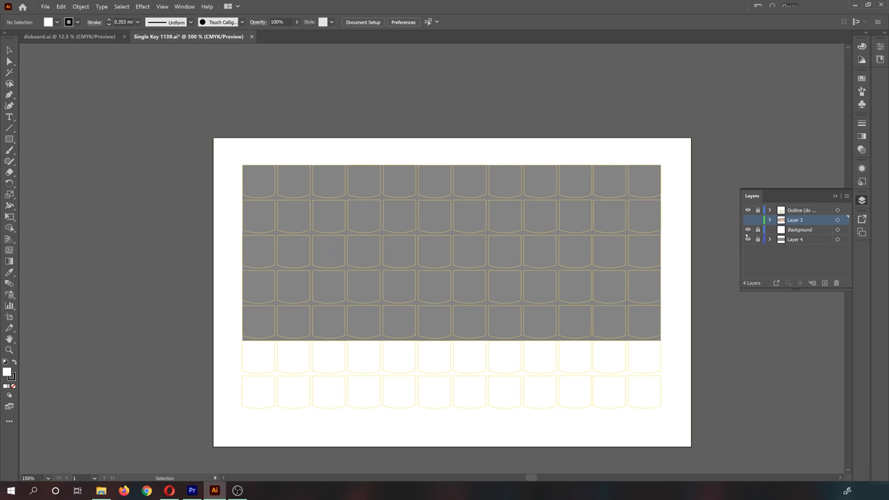
mouse_move(650, 230)
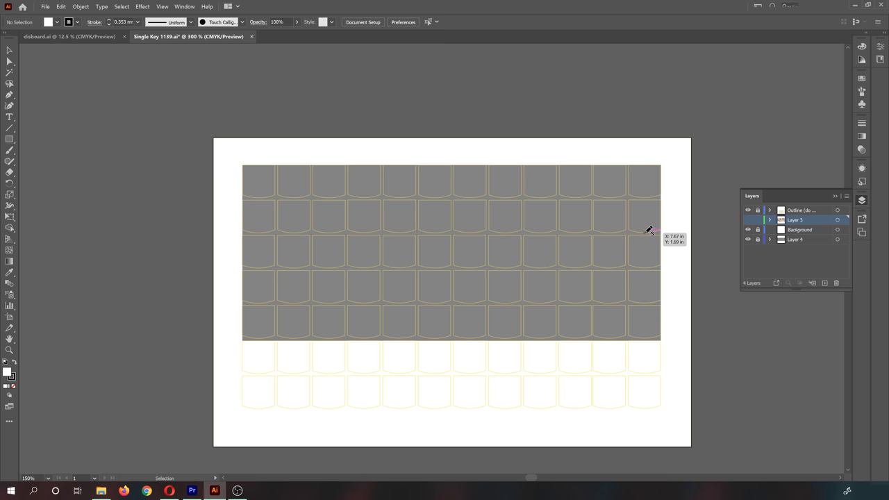